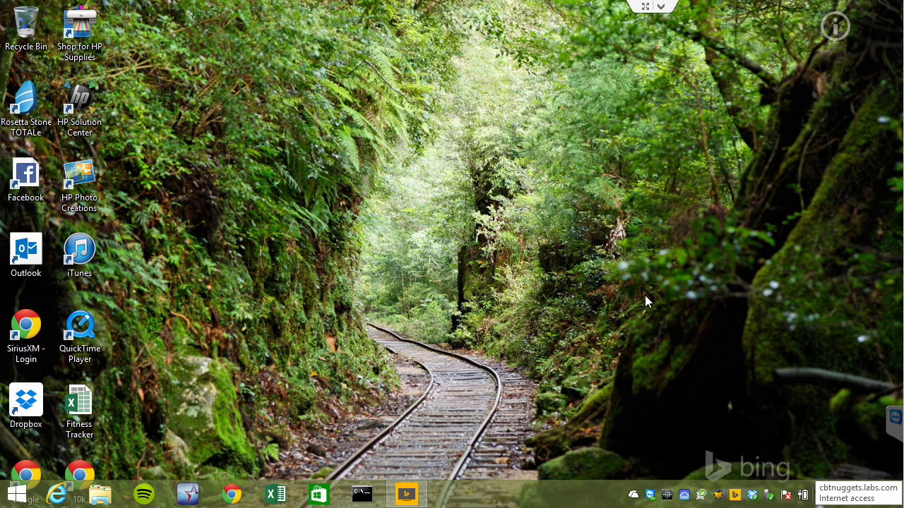
{"action": "mouse_move", "coordinate": [31, 493]}
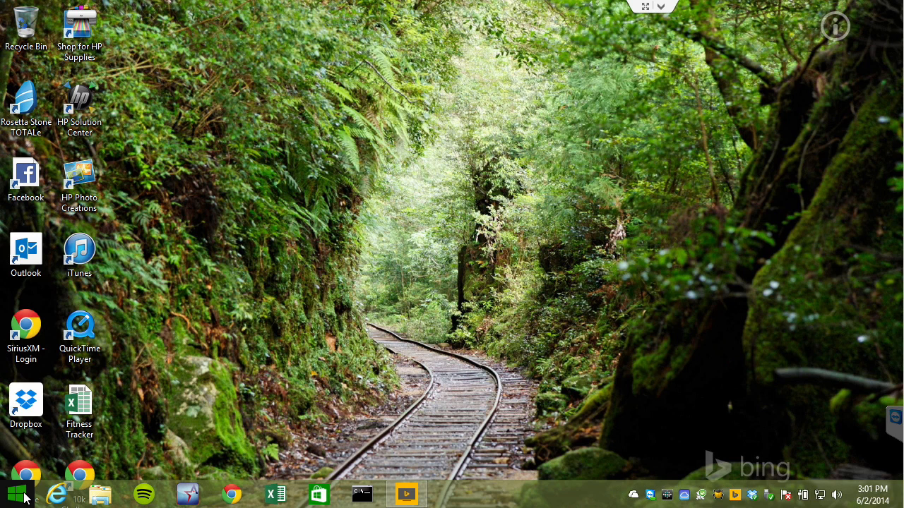
Bring up the Win+X power-user menu from the Start button
{"action": "right_click", "coordinate": [14, 494]}
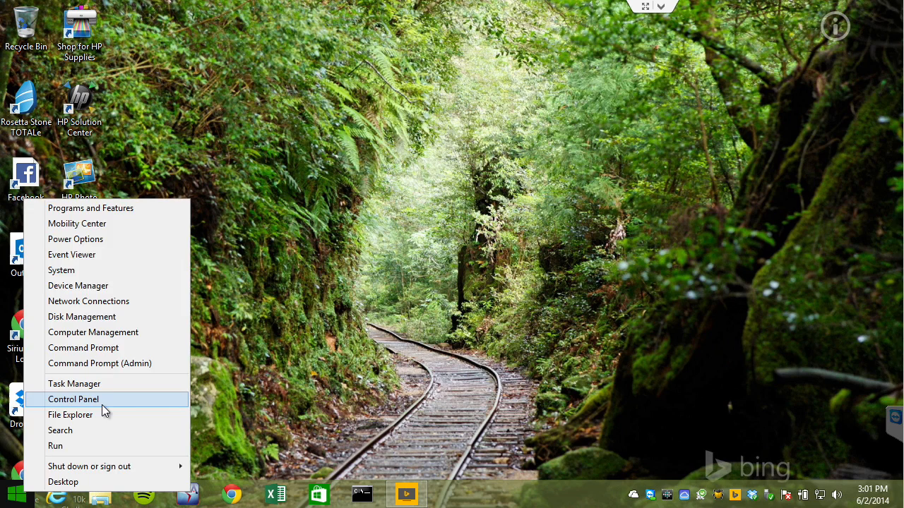
Launch Control Panel, view it by Category, then switch back to Large icons
{"action": "left_click", "coordinate": [74, 399]}
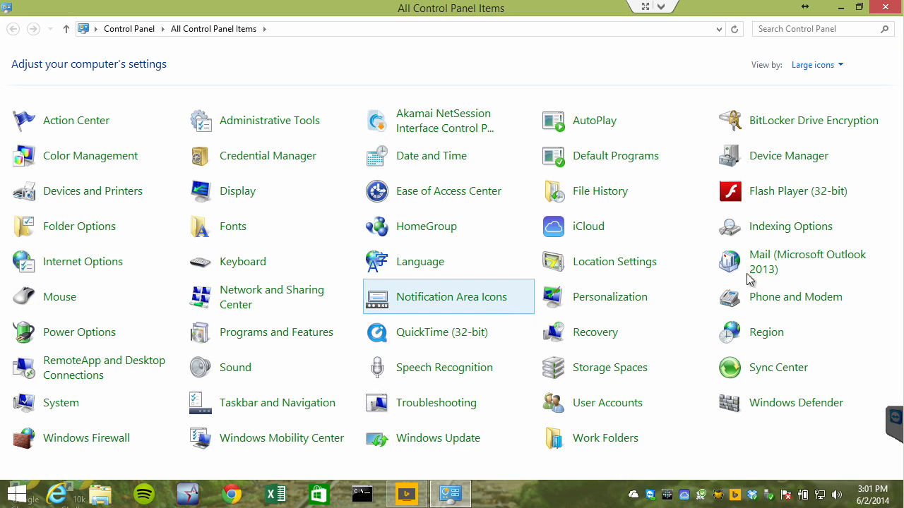
{"action": "left_click", "coordinate": [817, 65]}
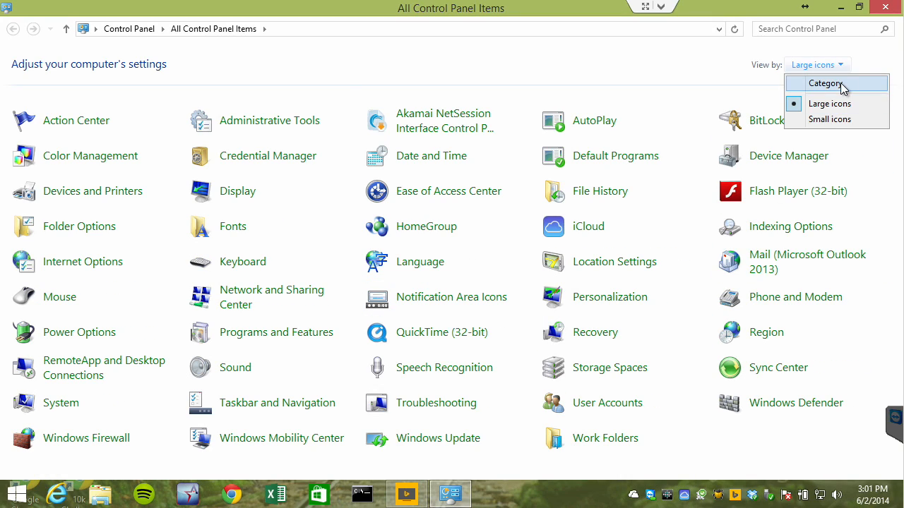
{"action": "left_click", "coordinate": [825, 82]}
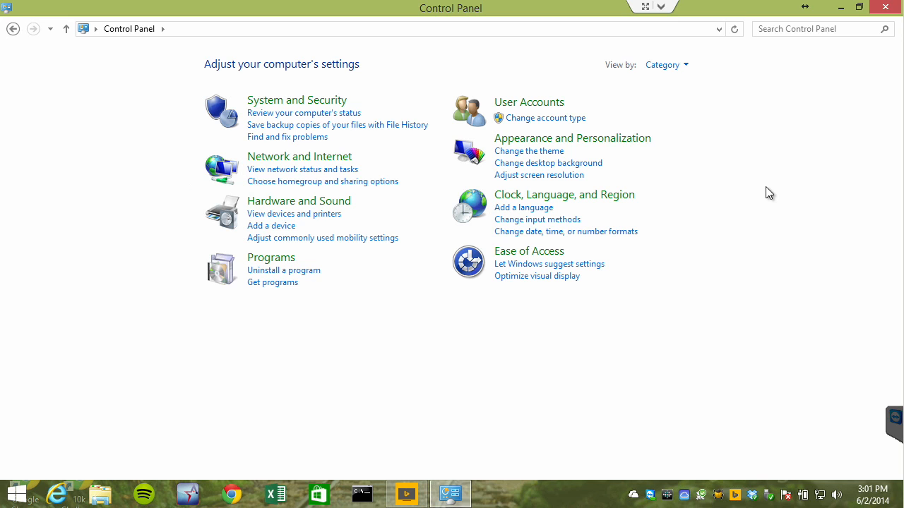
{"action": "mouse_move", "coordinate": [638, 125]}
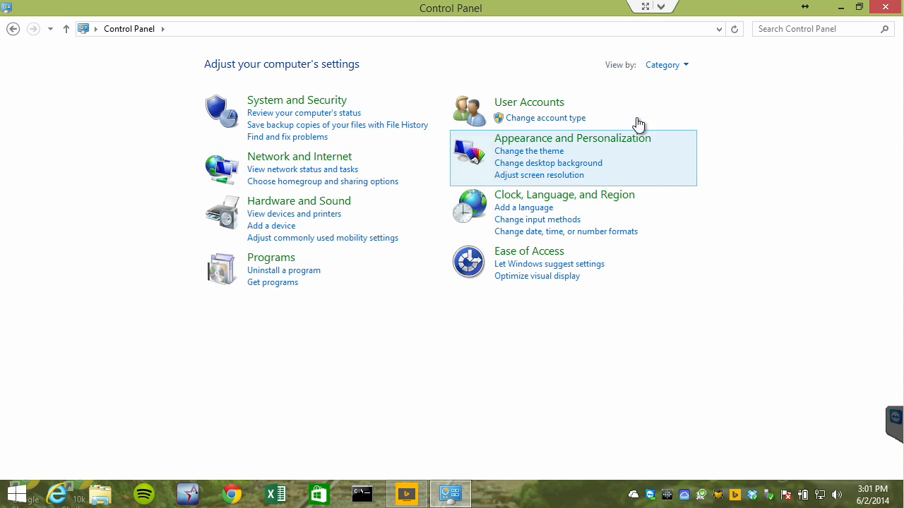
{"action": "left_click", "coordinate": [666, 65]}
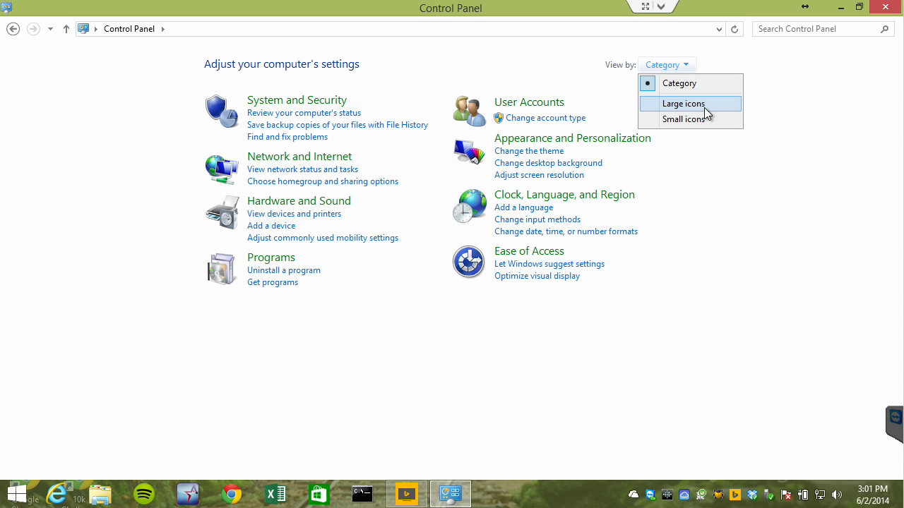
{"action": "left_click", "coordinate": [683, 103]}
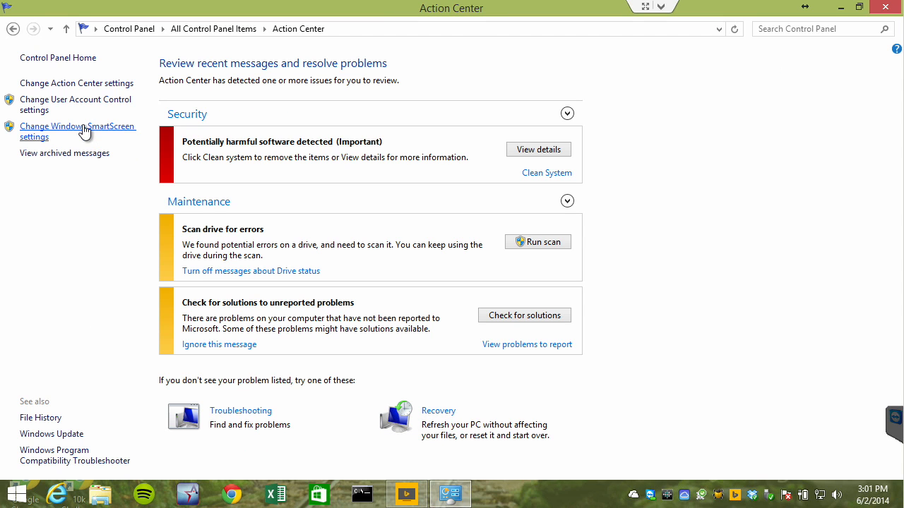
{"action": "mouse_move", "coordinate": [732, 274]}
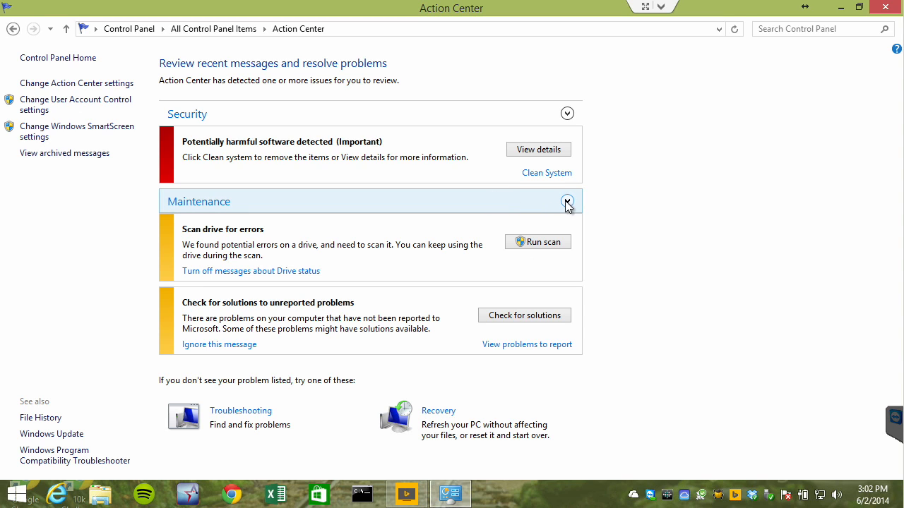
Expand Action Center's Maintenance section and scroll to the links beneath it
{"action": "left_click", "coordinate": [568, 201]}
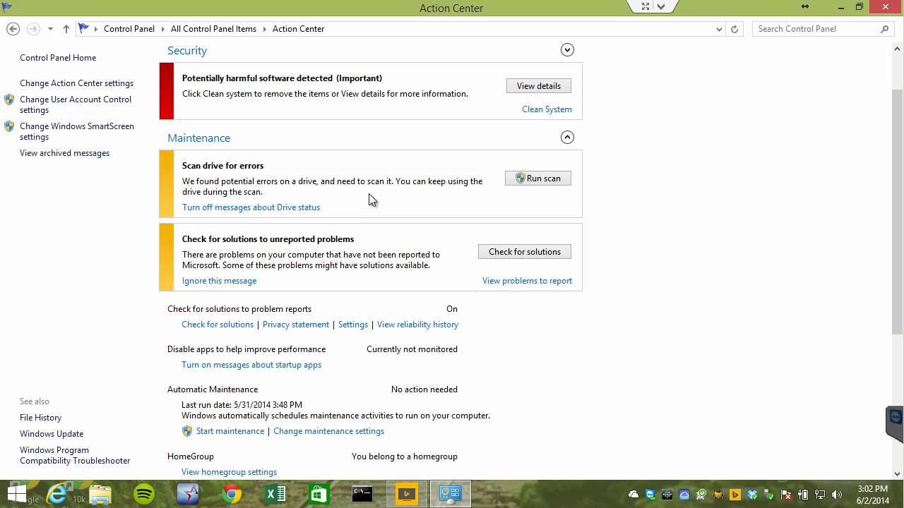
{"action": "mouse_move", "coordinate": [332, 172]}
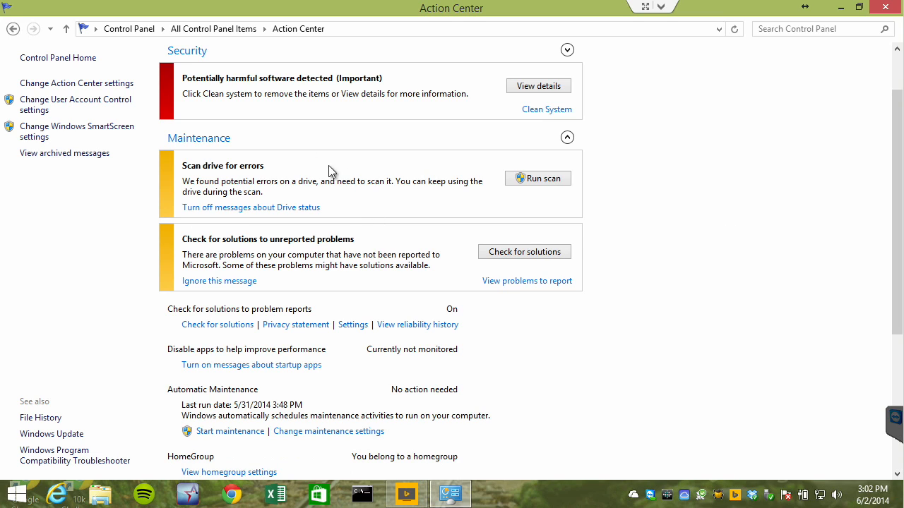
{"action": "scroll", "scroll_direction": "down", "scroll_amount": 3}
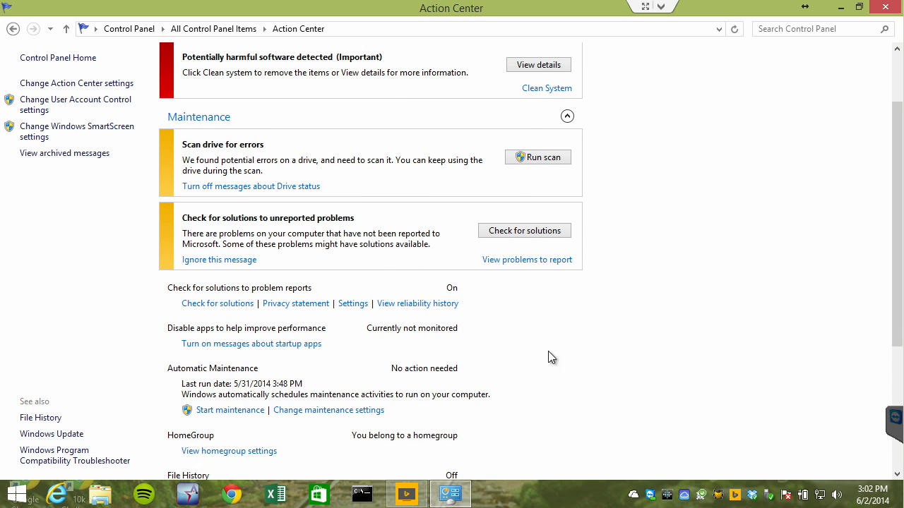
{"action": "mouse_move", "coordinate": [418, 302]}
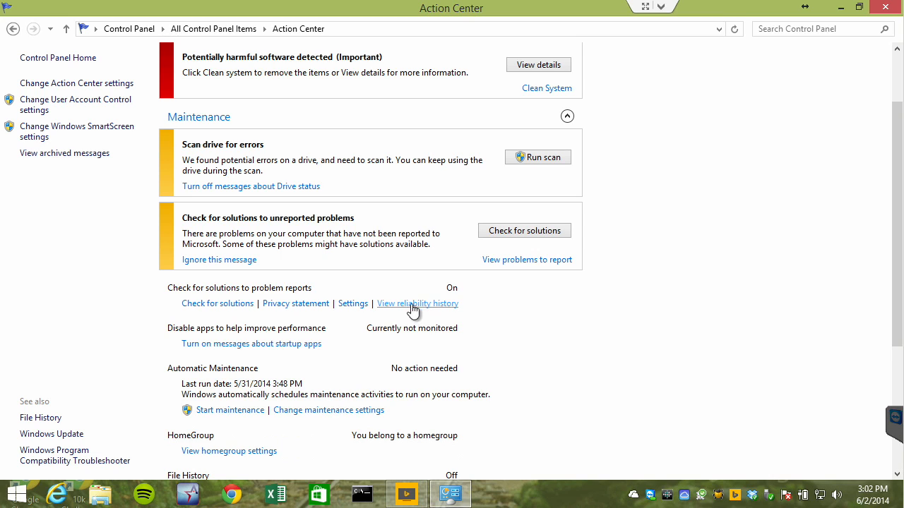
{"action": "mouse_move", "coordinate": [459, 304]}
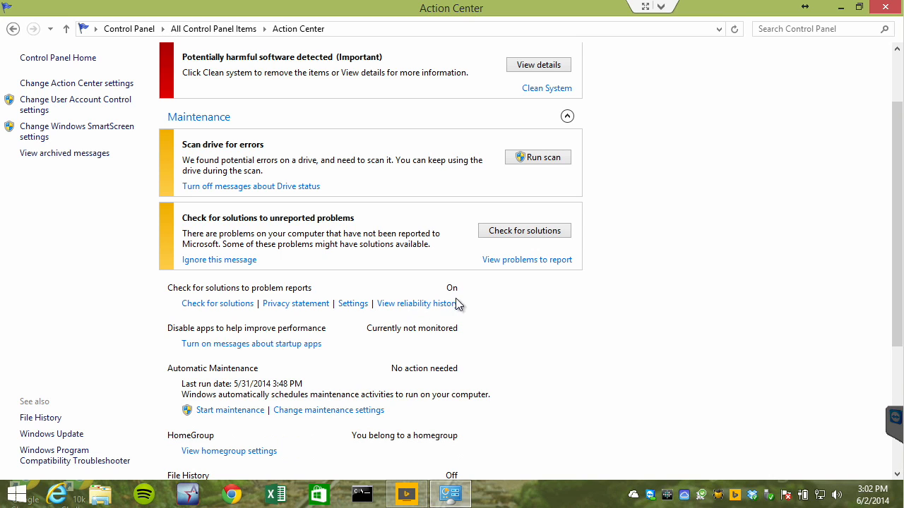
Show the reliability history and select the 6/2/2014 column in the stability chart
{"action": "left_click", "coordinate": [415, 302]}
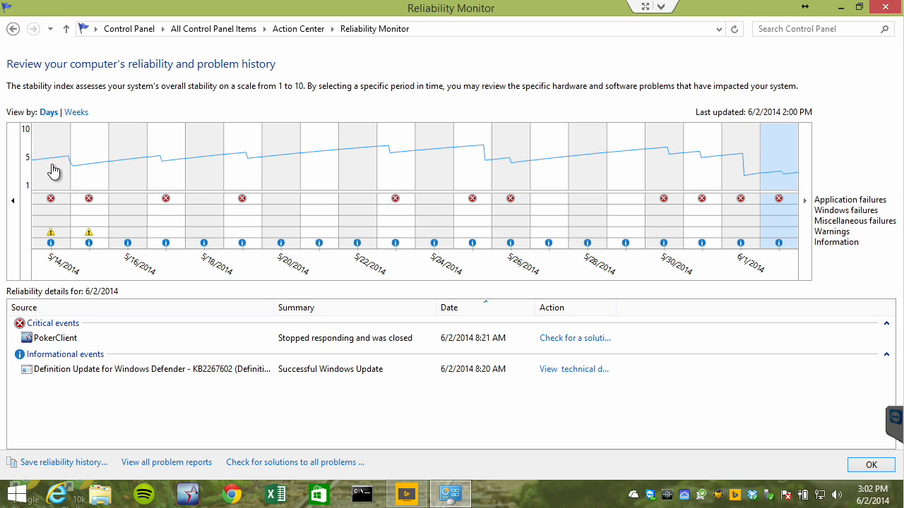
{"action": "mouse_move", "coordinate": [500, 154]}
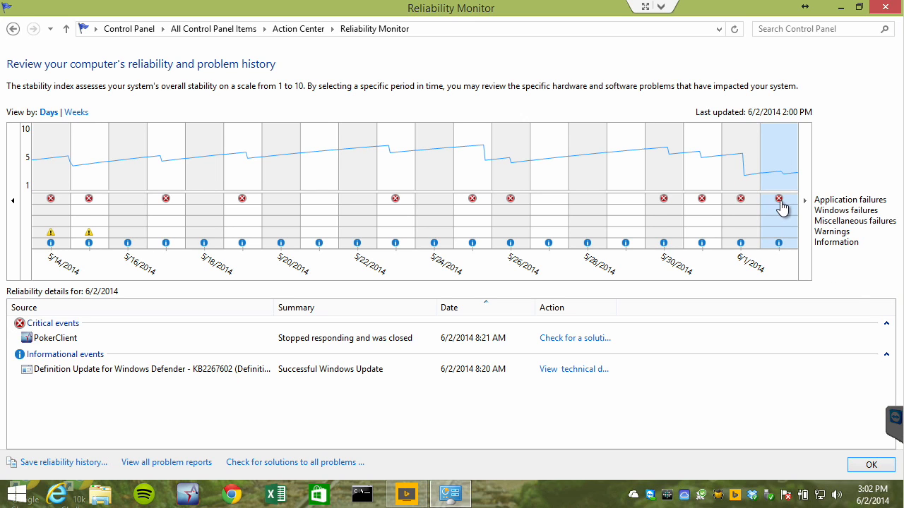
{"action": "left_click", "coordinate": [778, 198]}
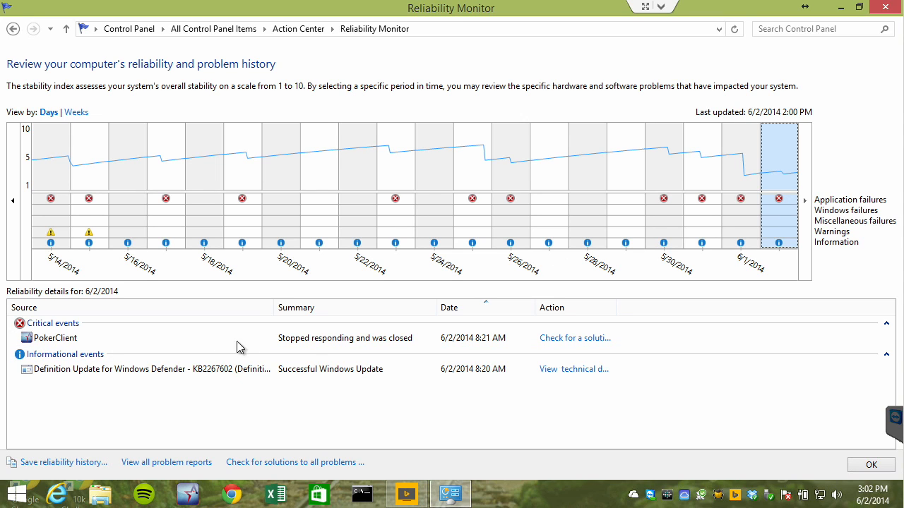
{"action": "mouse_move", "coordinate": [576, 337]}
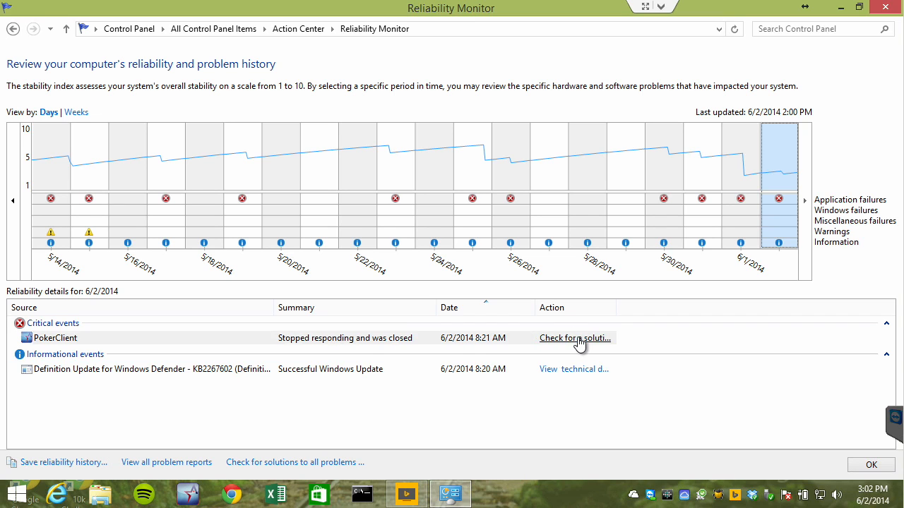
Check for a solution to the PokerClient crash and dismiss the no-new-solutions notice
{"action": "left_click", "coordinate": [575, 338]}
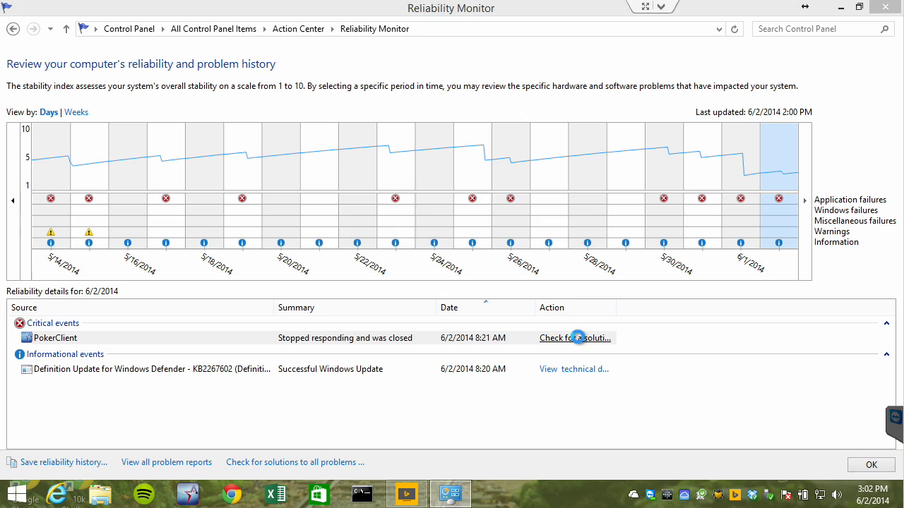
{"action": "left_click", "coordinate": [574, 338]}
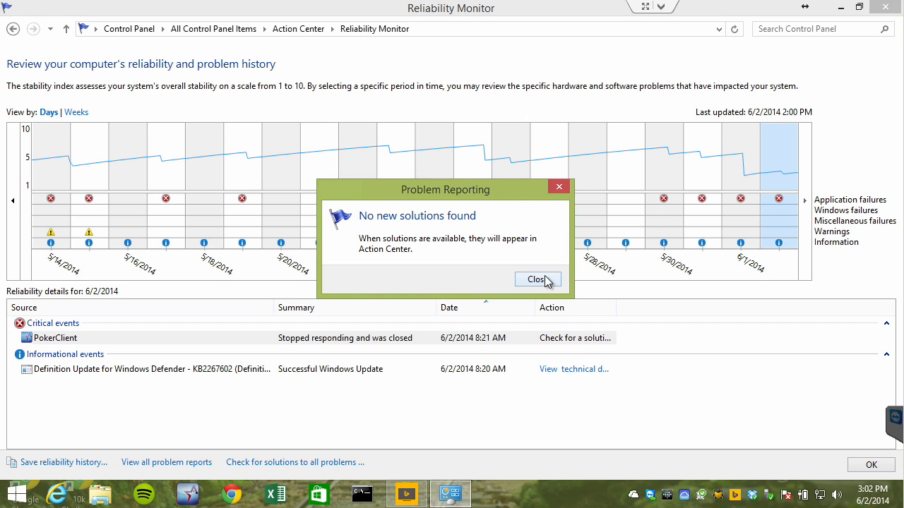
{"action": "mouse_move", "coordinate": [458, 177]}
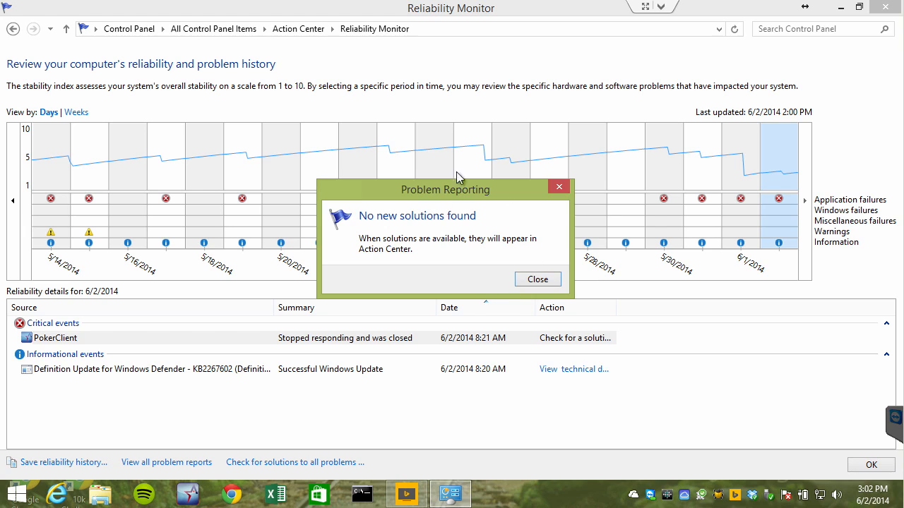
{"action": "left_click", "coordinate": [536, 279]}
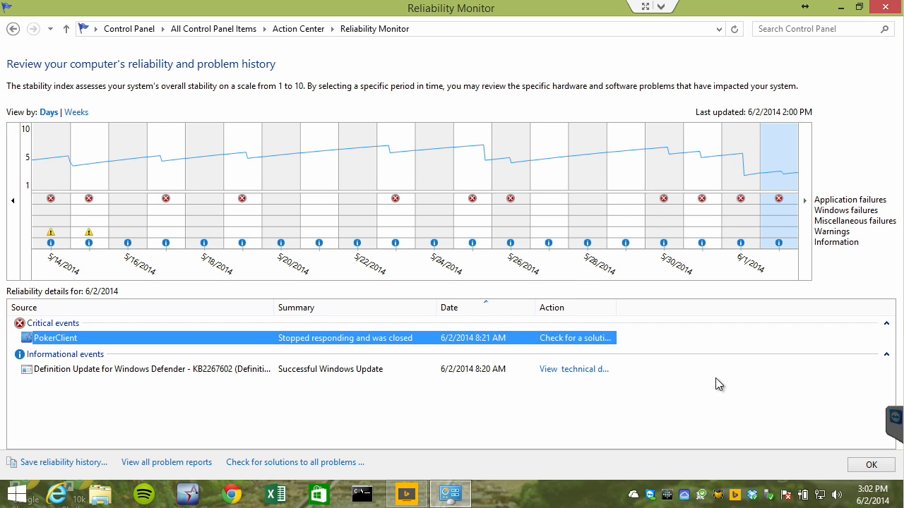
{"action": "mouse_move", "coordinate": [786, 347]}
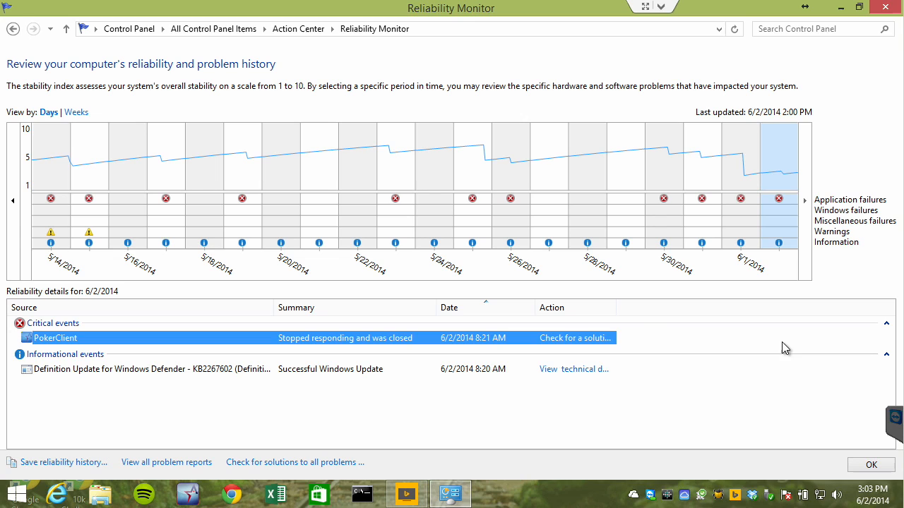
{"action": "mouse_move", "coordinate": [302, 353]}
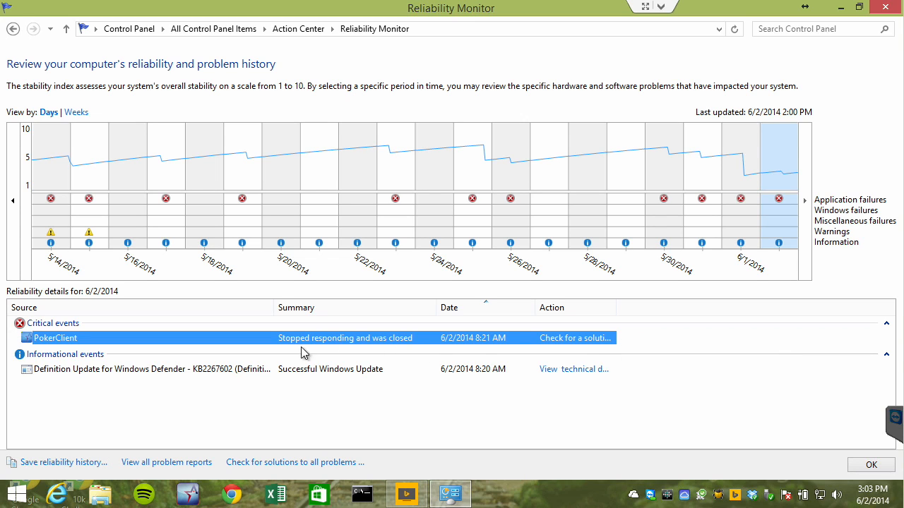
{"action": "mouse_move", "coordinate": [633, 423]}
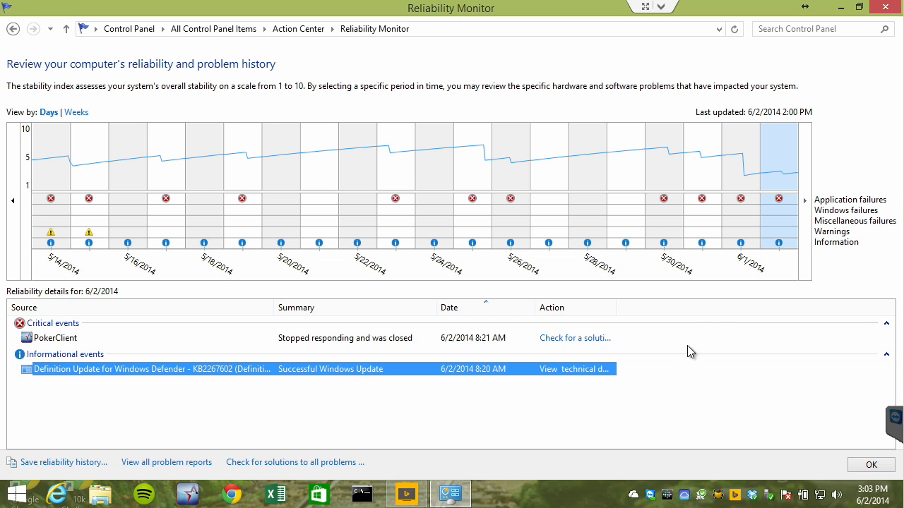
{"action": "mouse_move", "coordinate": [792, 387]}
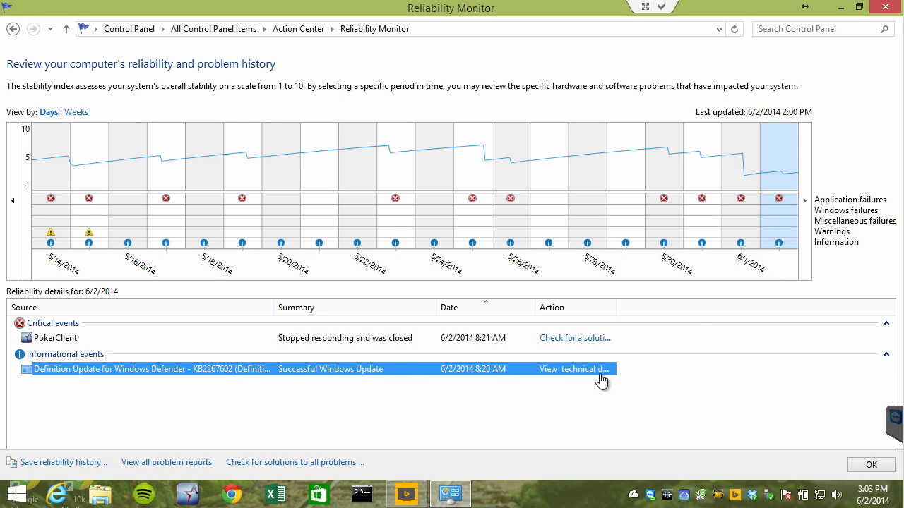
{"action": "mouse_move", "coordinate": [212, 408]}
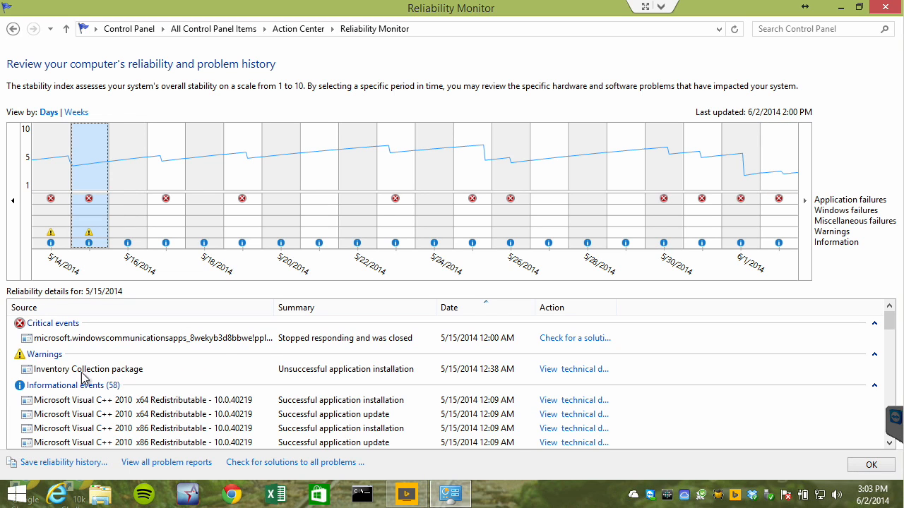
{"action": "mouse_move", "coordinate": [263, 421]}
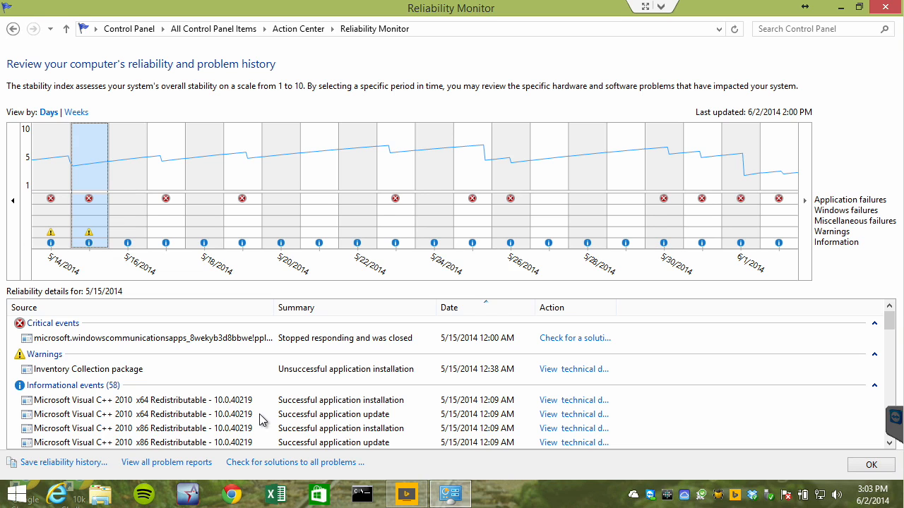
{"action": "mouse_move", "coordinate": [274, 344]}
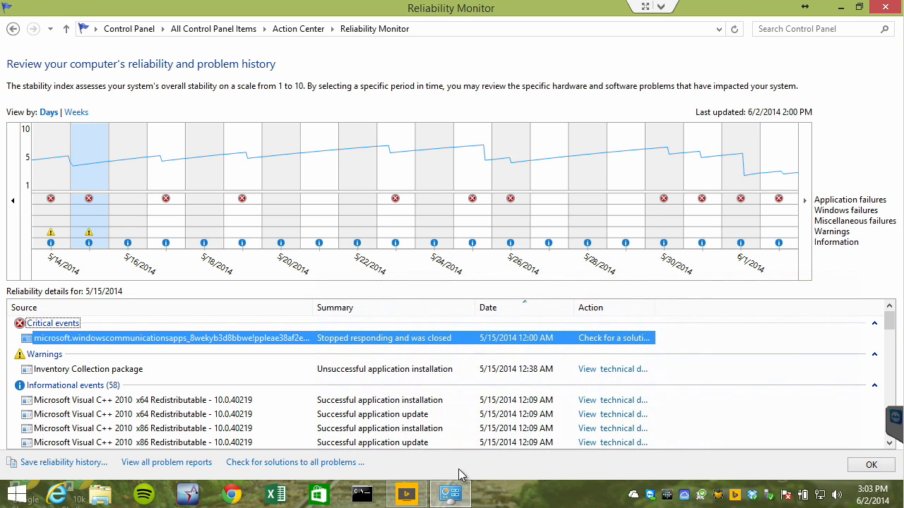
{"action": "mouse_move", "coordinate": [534, 265]}
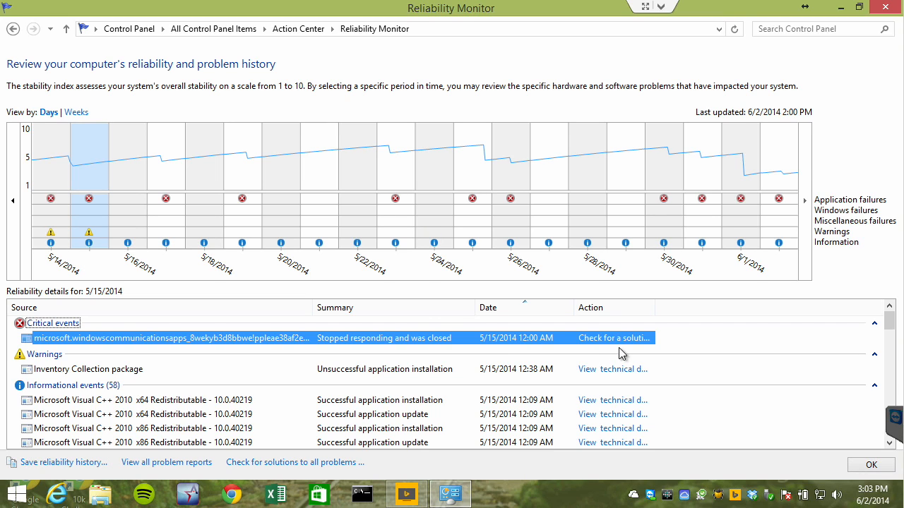
Select the 5/15/2014 critical event row in the details list
{"action": "left_click", "coordinate": [43, 353]}
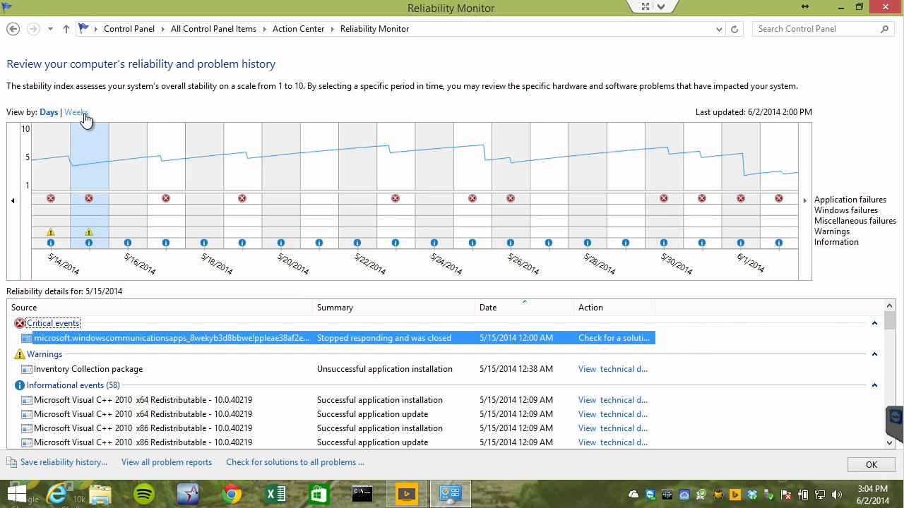
Switch the graph to Weeks, cancel saving the history, and view all problem reports
{"action": "left_click", "coordinate": [75, 113]}
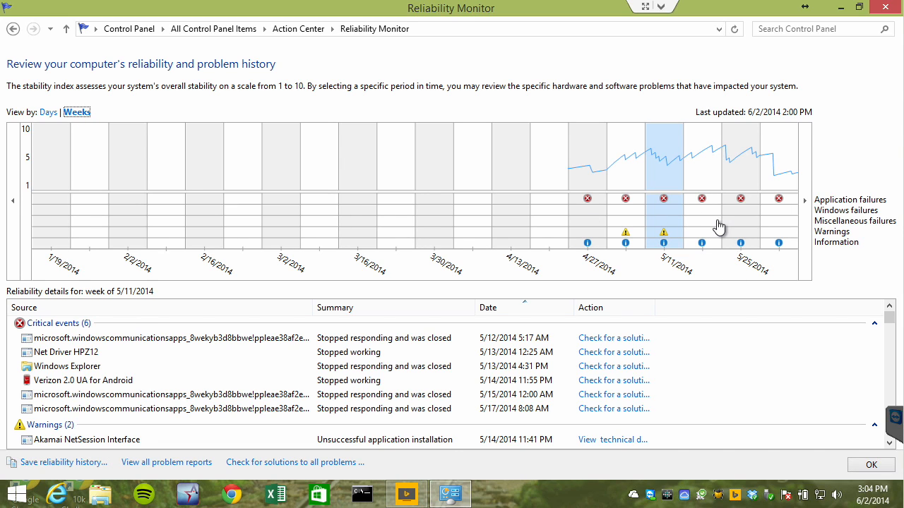
{"action": "mouse_move", "coordinate": [723, 229]}
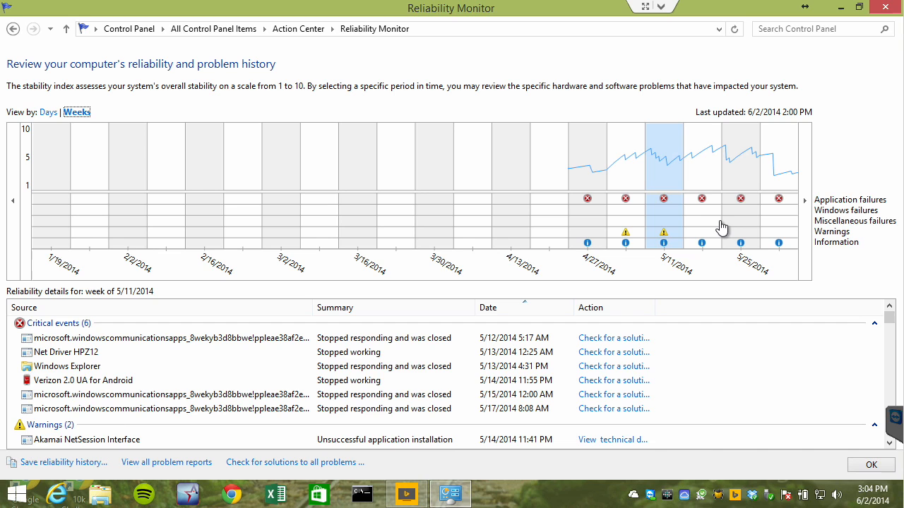
{"action": "left_click", "coordinate": [62, 462]}
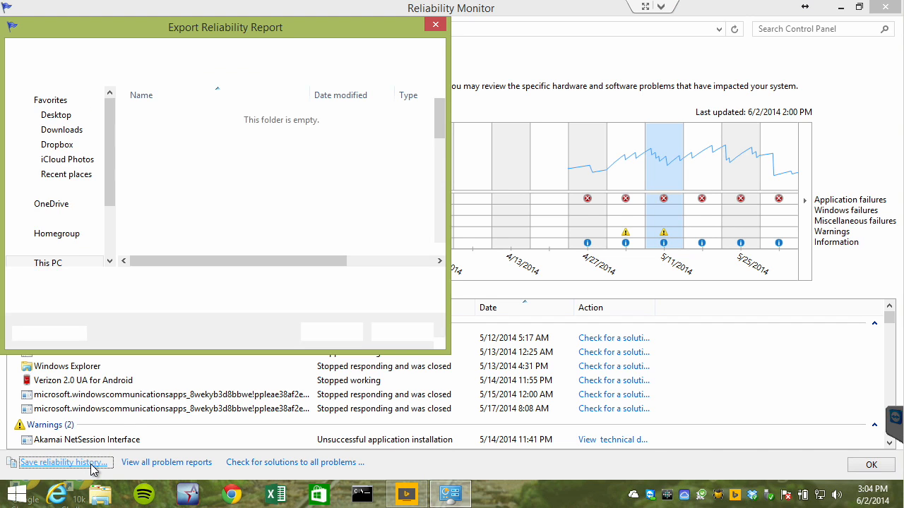
{"action": "left_click", "coordinate": [435, 24]}
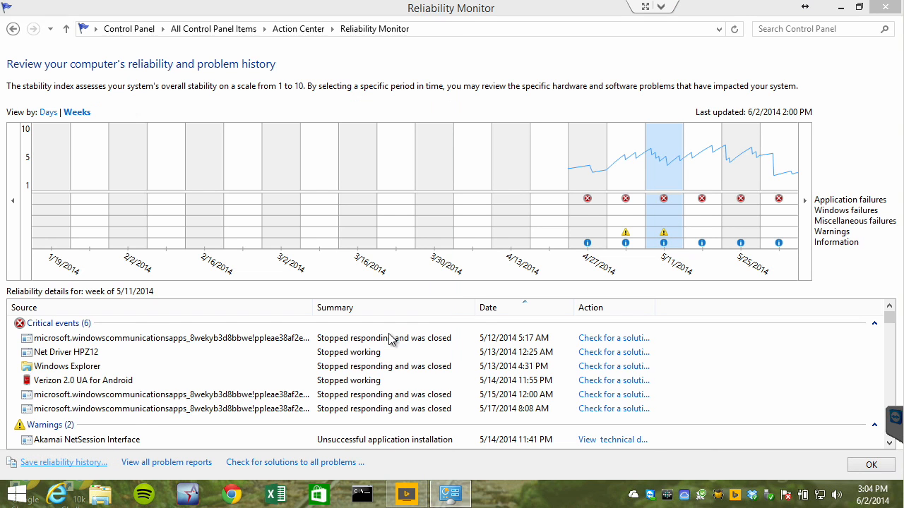
{"action": "left_click", "coordinate": [166, 462]}
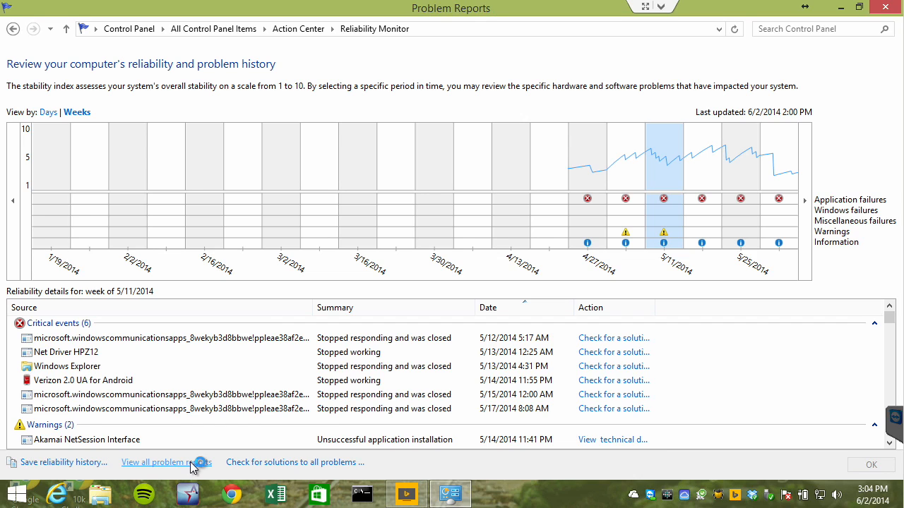
{"action": "left_click", "coordinate": [161, 463]}
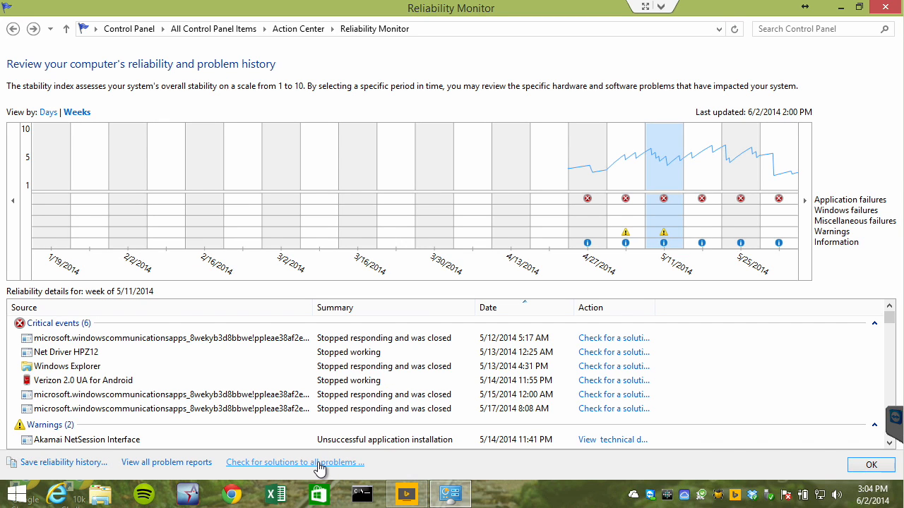
{"action": "left_click", "coordinate": [294, 462]}
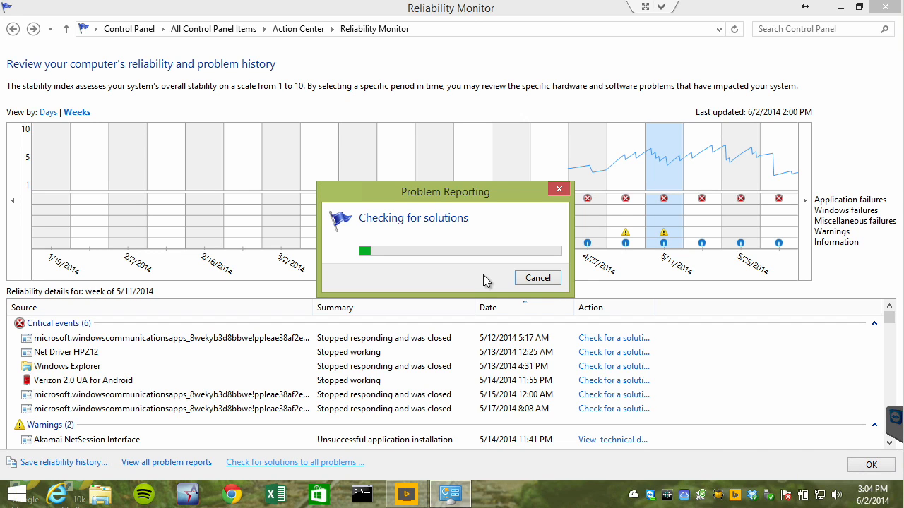
{"action": "left_click", "coordinate": [537, 276]}
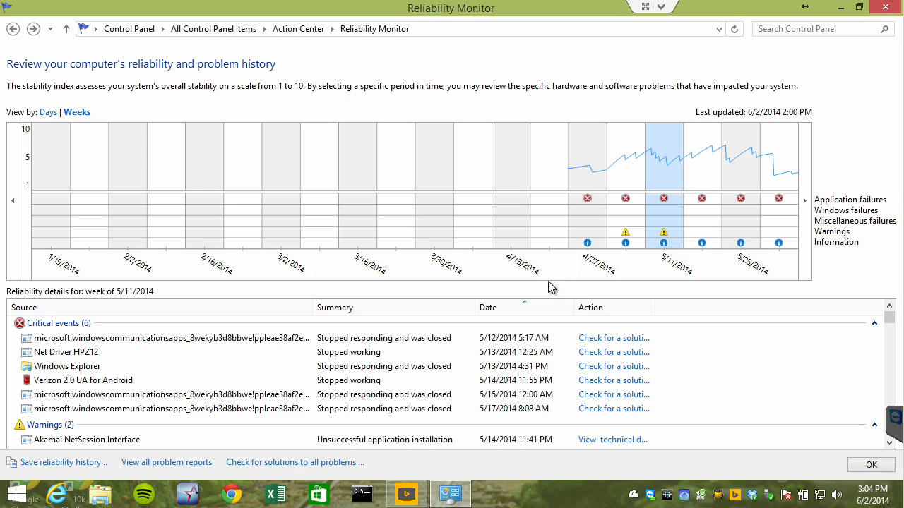